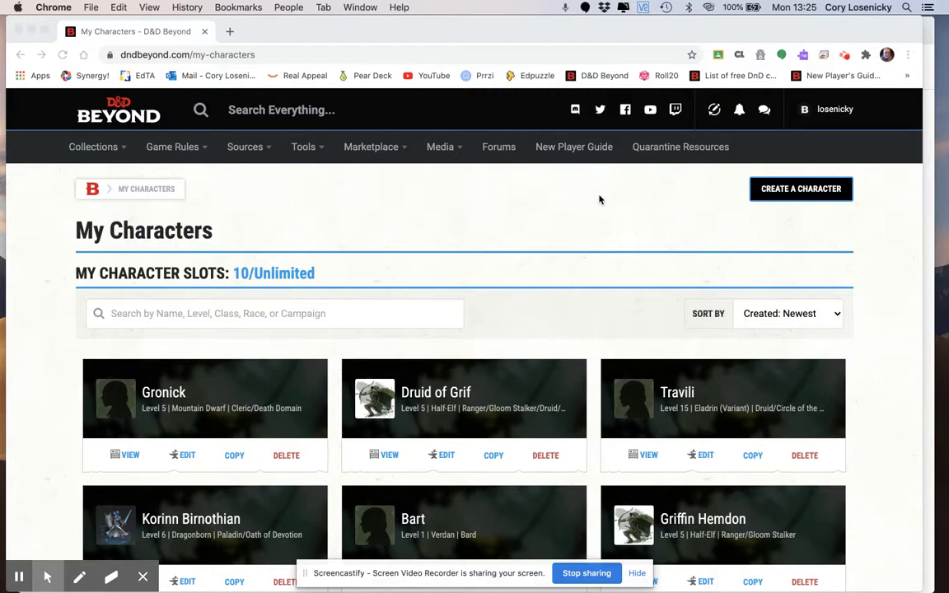
mouse_move(644, 155)
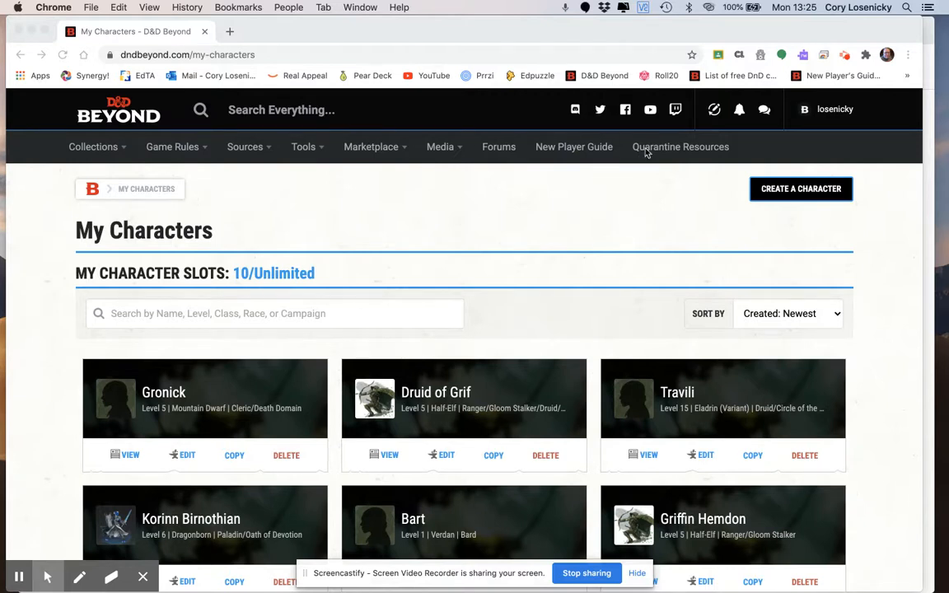
mouse_move(449, 224)
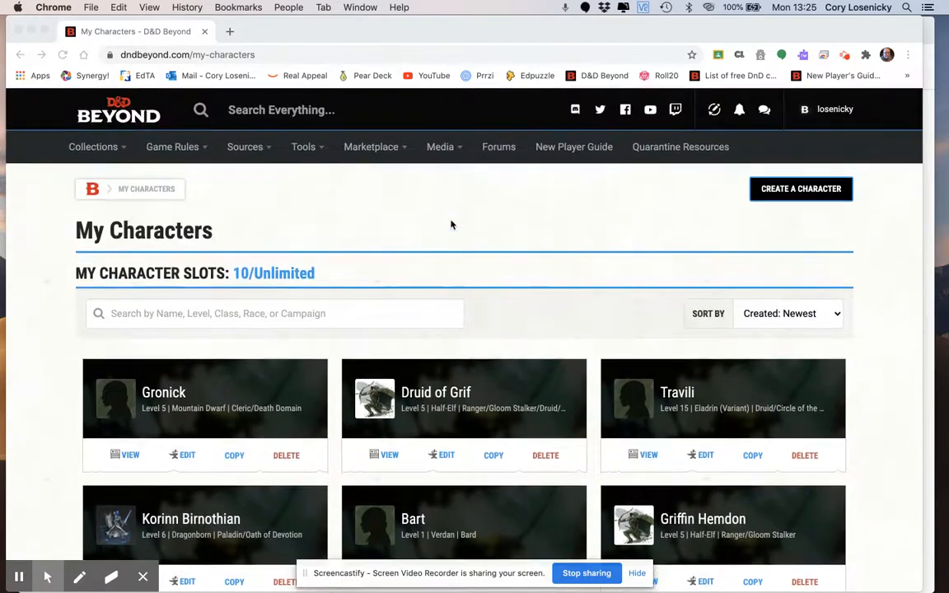
Step: Reach the Local Group campaign page from My Campaigns, showing its player invite link
scroll(down, 3)
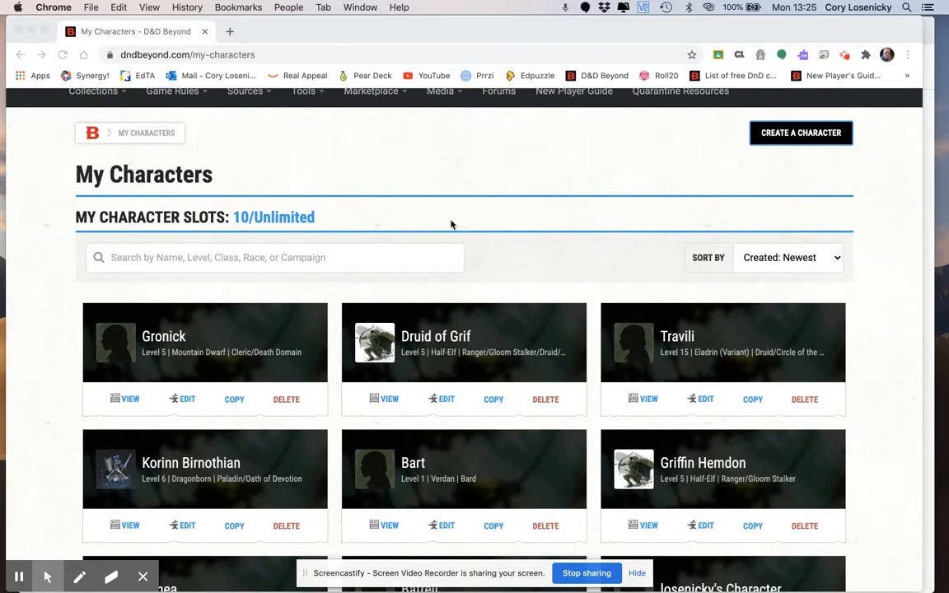
scroll(down, 3)
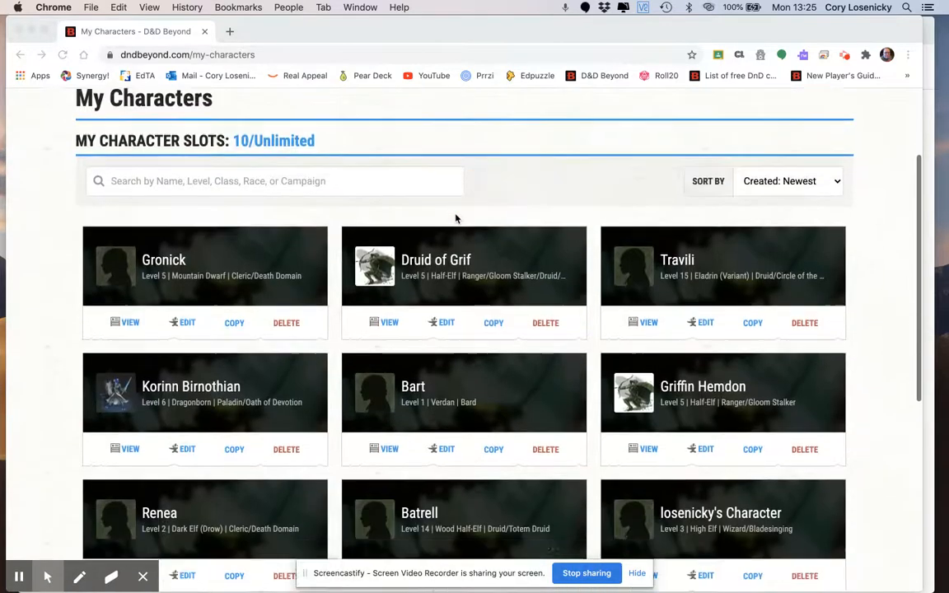
scroll(down, 3)
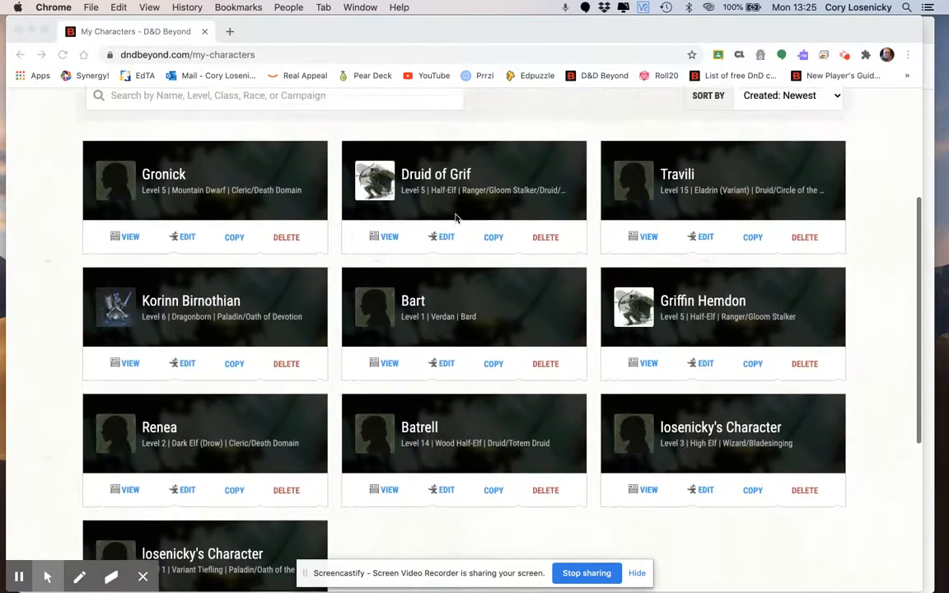
scroll(down, 3)
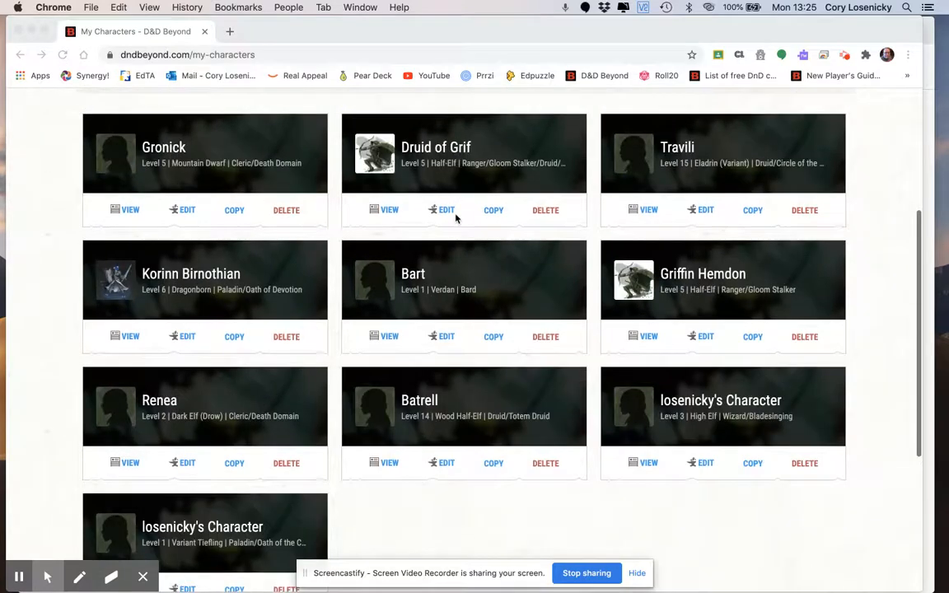
scroll(up, 3)
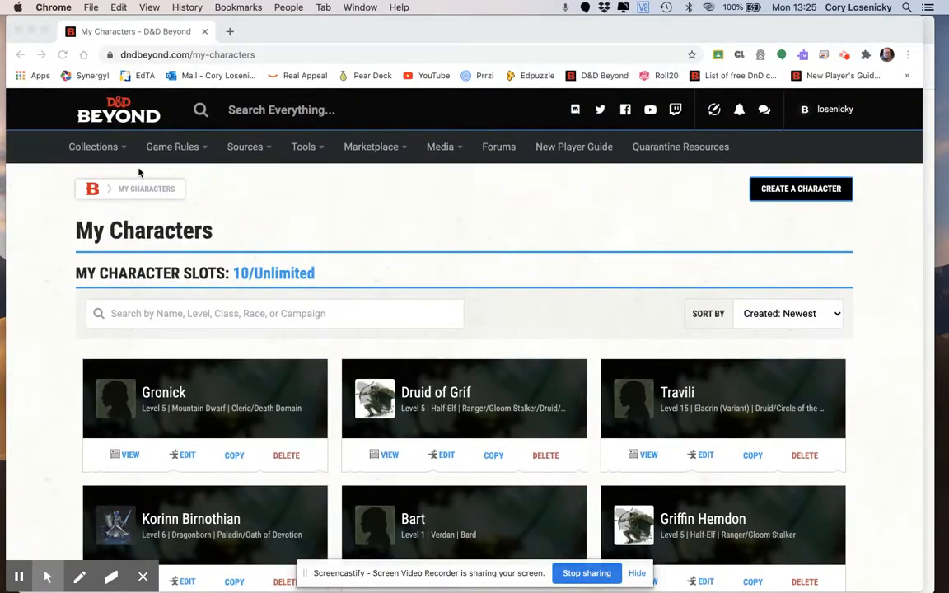
mouse_move(92, 151)
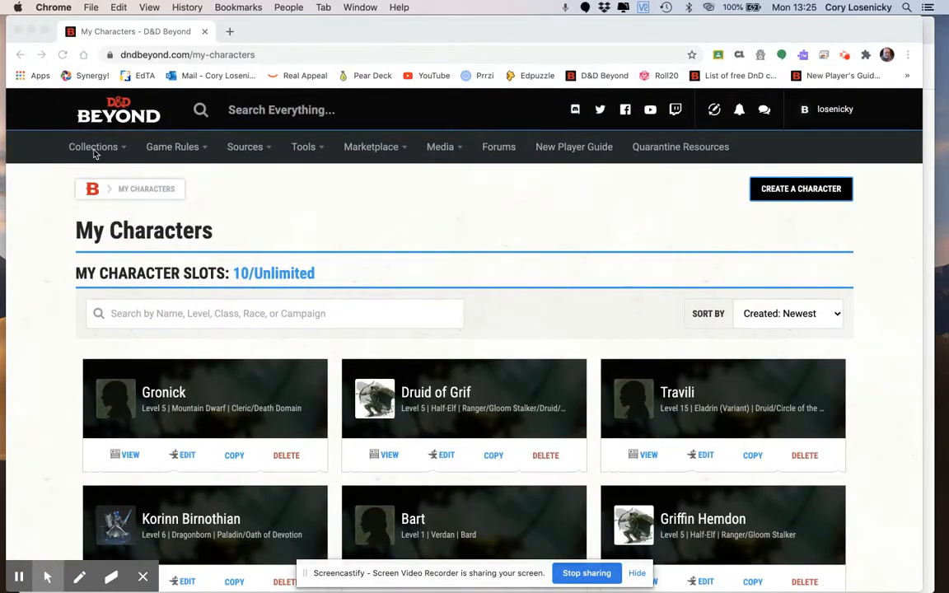
mouse_move(102, 151)
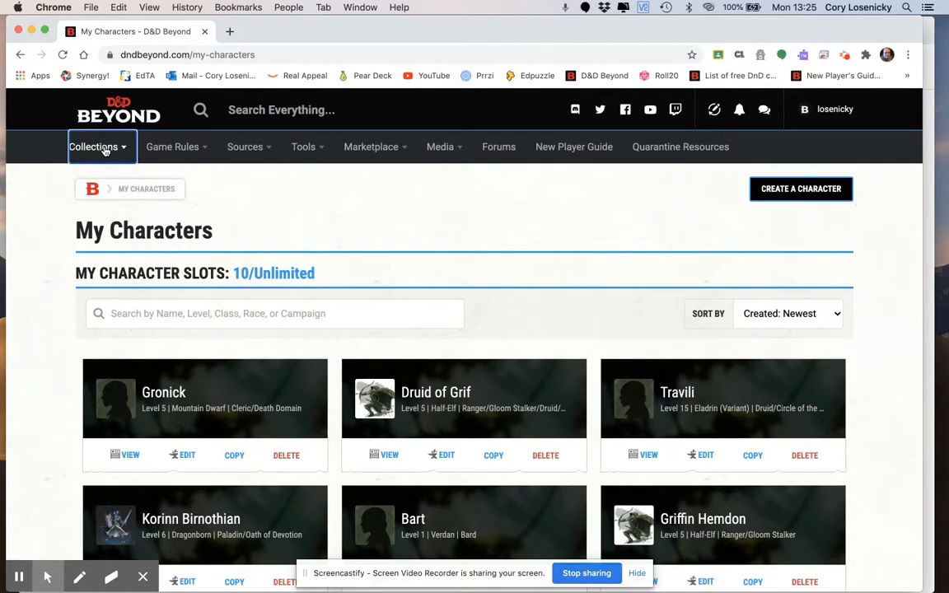
click(99, 147)
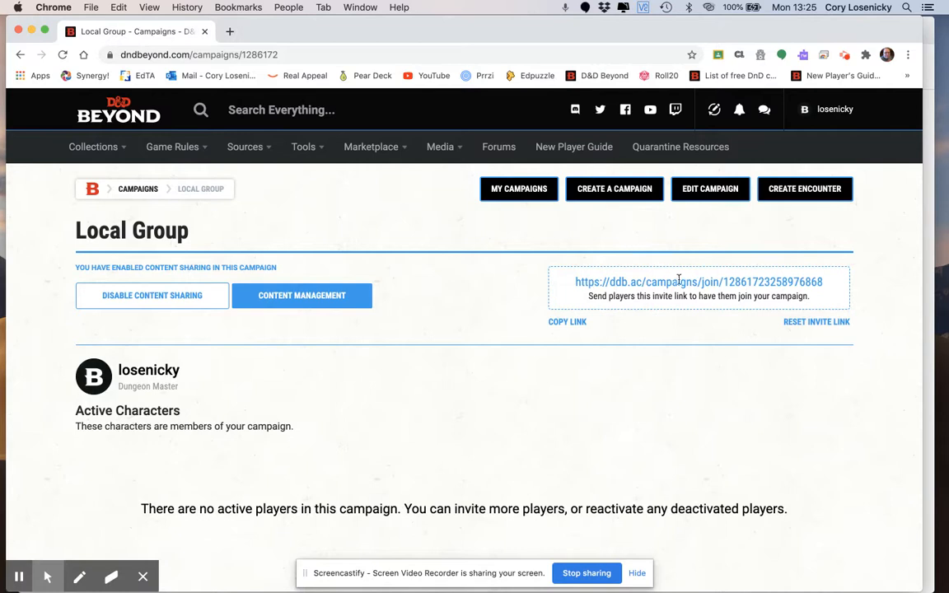
mouse_move(685, 284)
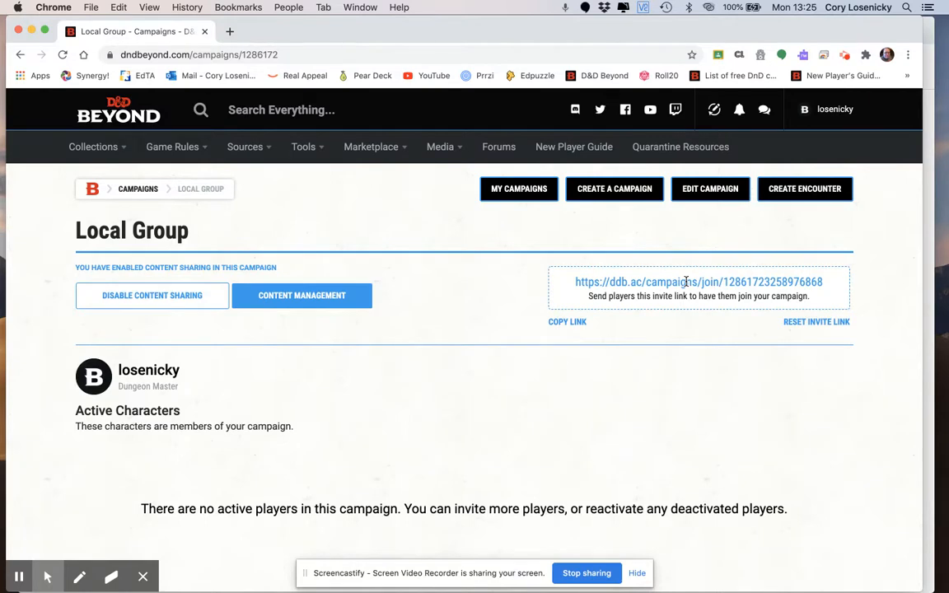
mouse_move(244, 305)
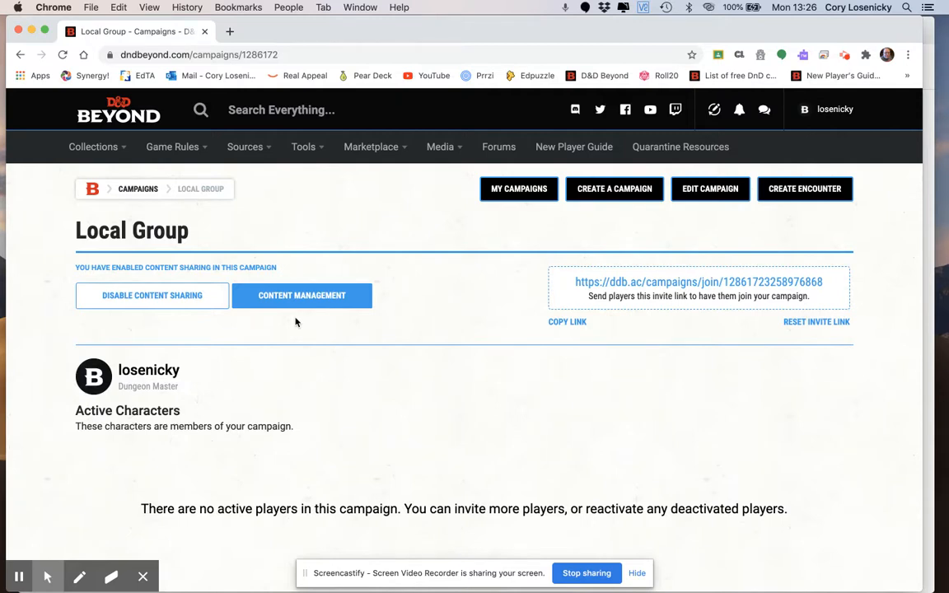
mouse_move(452, 309)
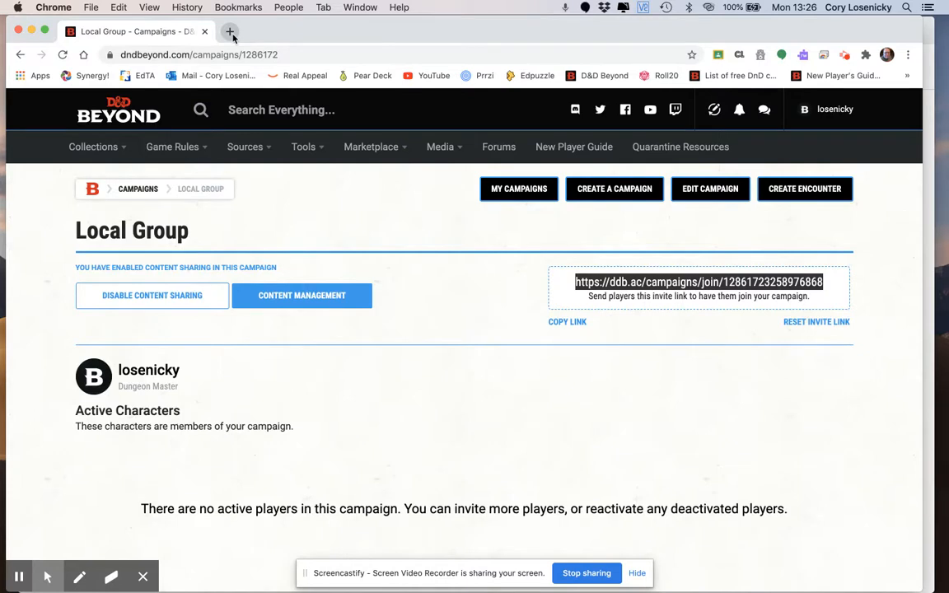
click(234, 33)
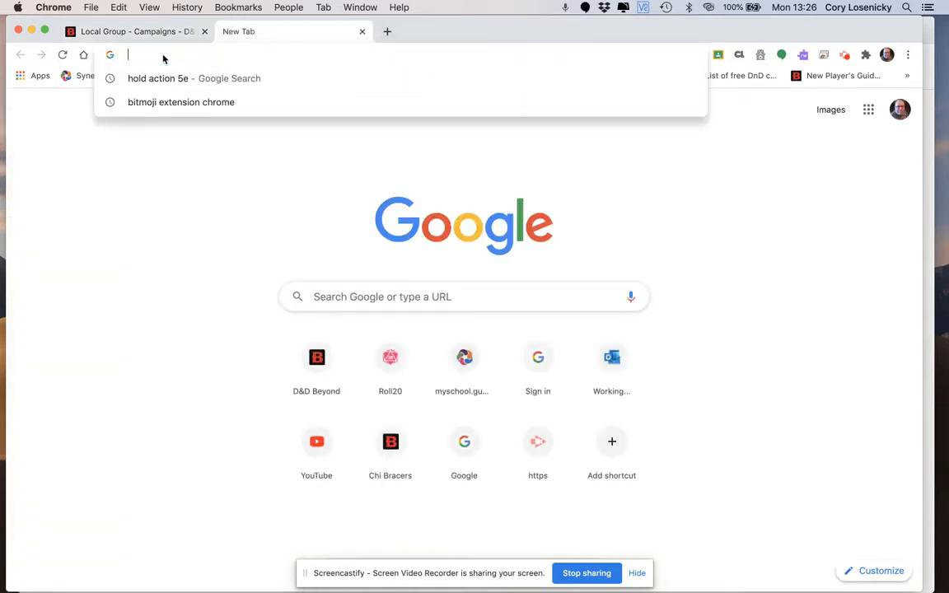
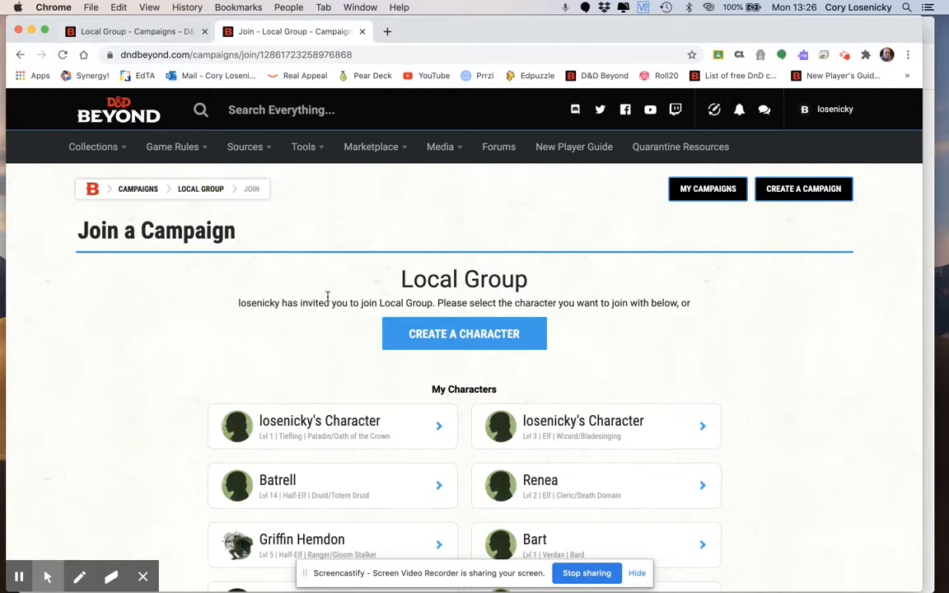
Step: Join Local Group with Griffin Hemdon selected under My Characters
scroll(down, 3)
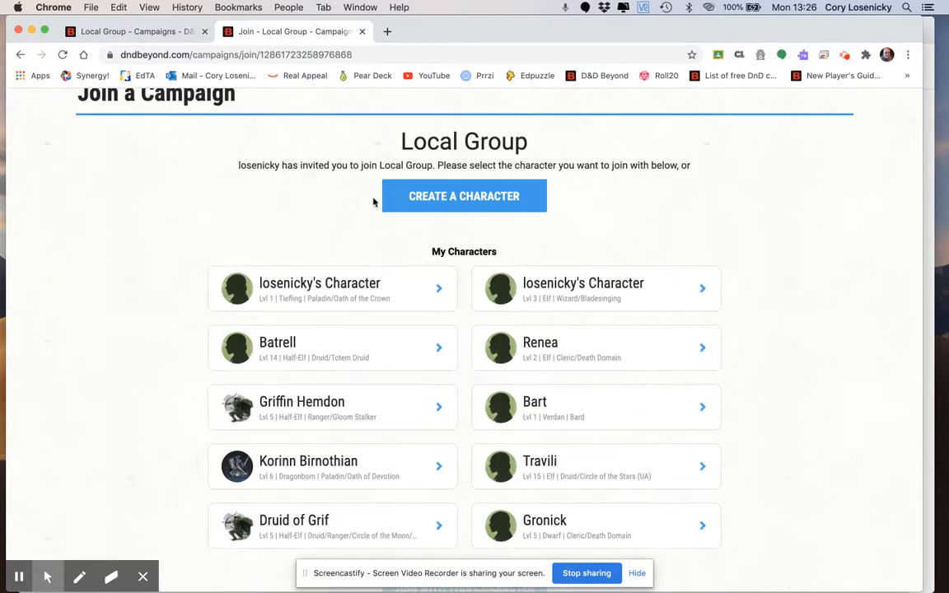
mouse_move(465, 217)
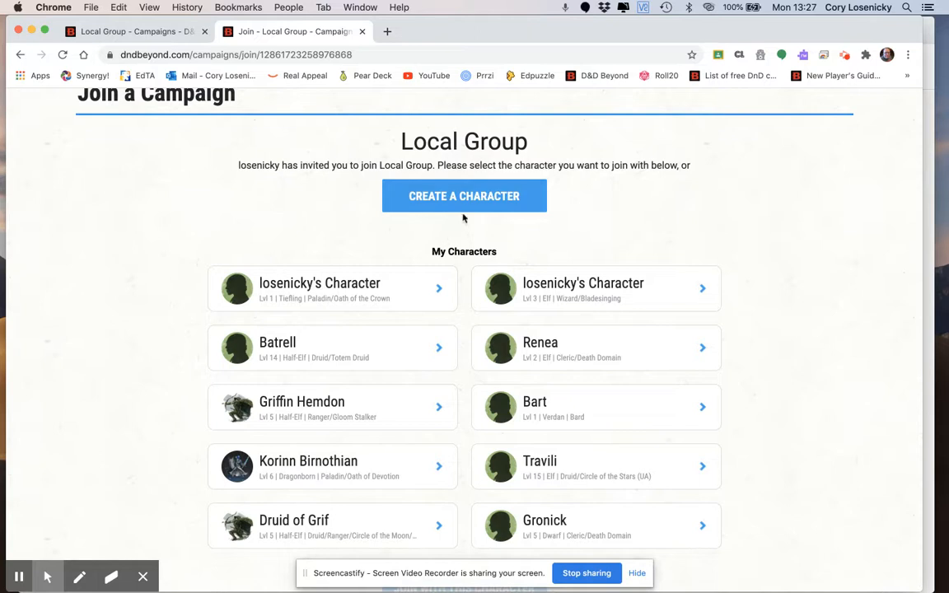
mouse_move(540, 201)
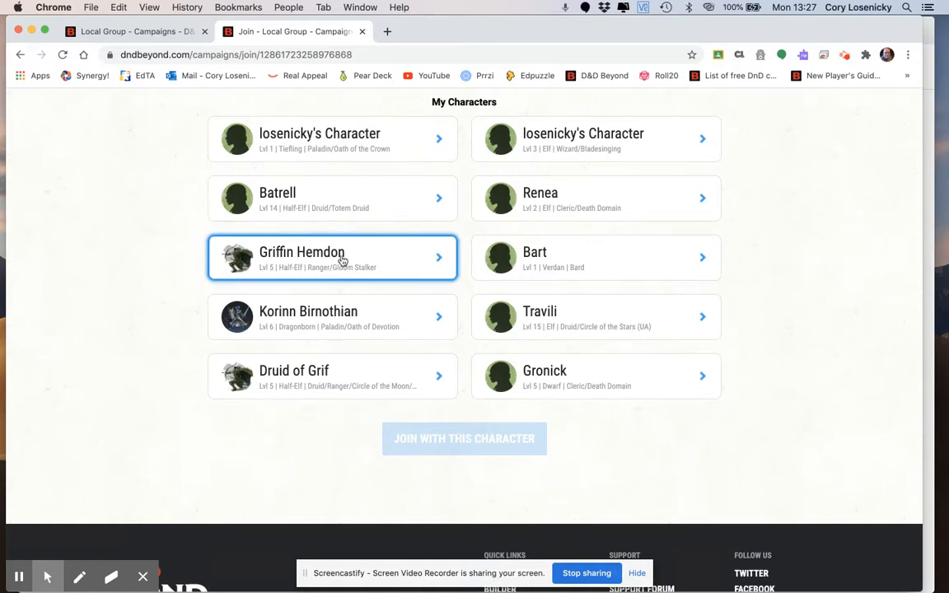
click(333, 316)
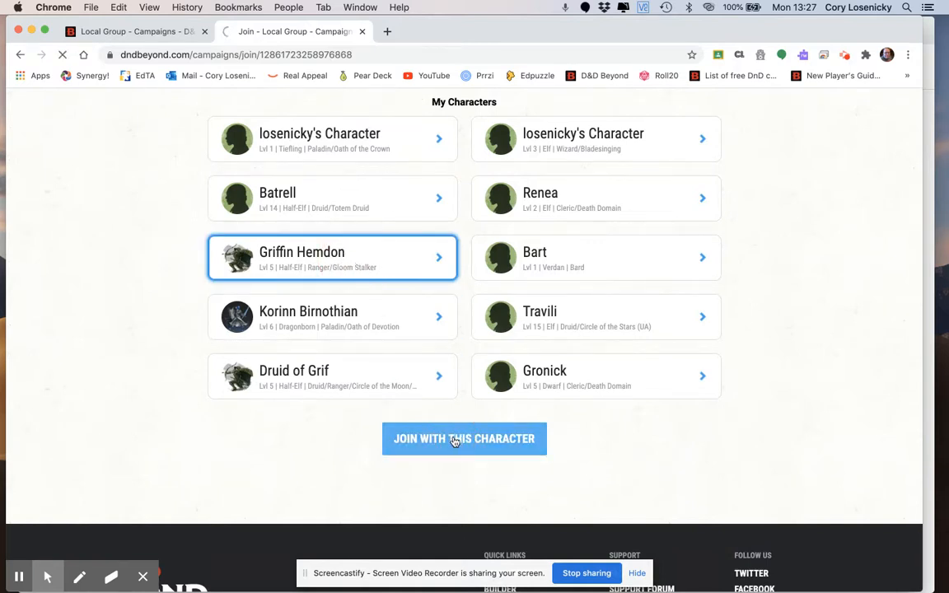
click(464, 438)
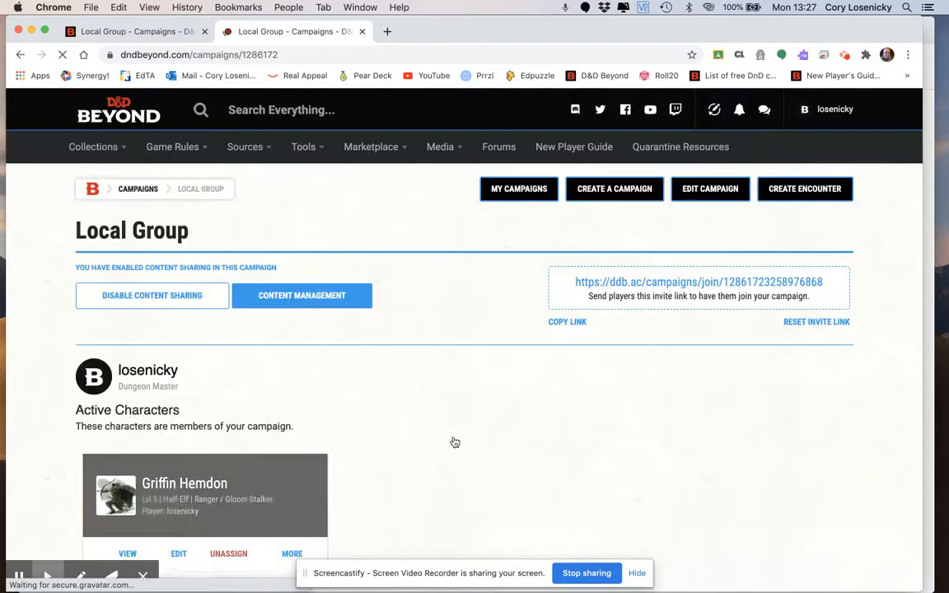
Step: View Griffin Hemdon's full character sheet from the campaign's Active Characters
scroll(down, 3)
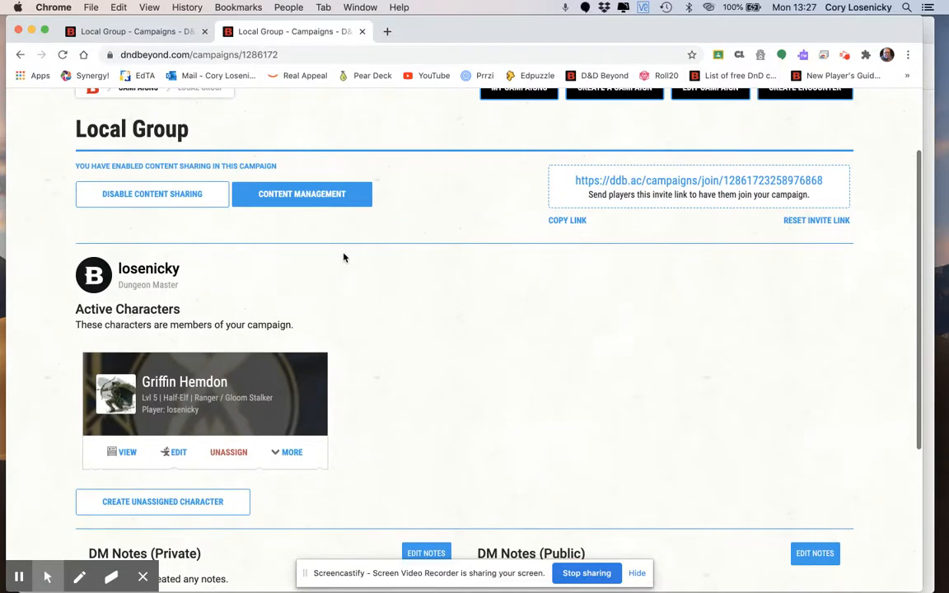
mouse_move(132, 461)
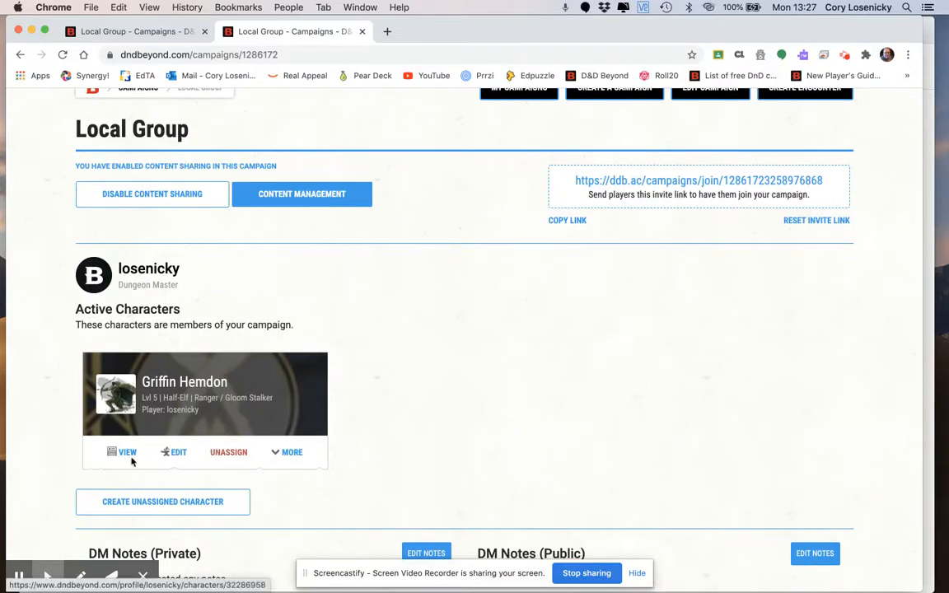
mouse_move(125, 455)
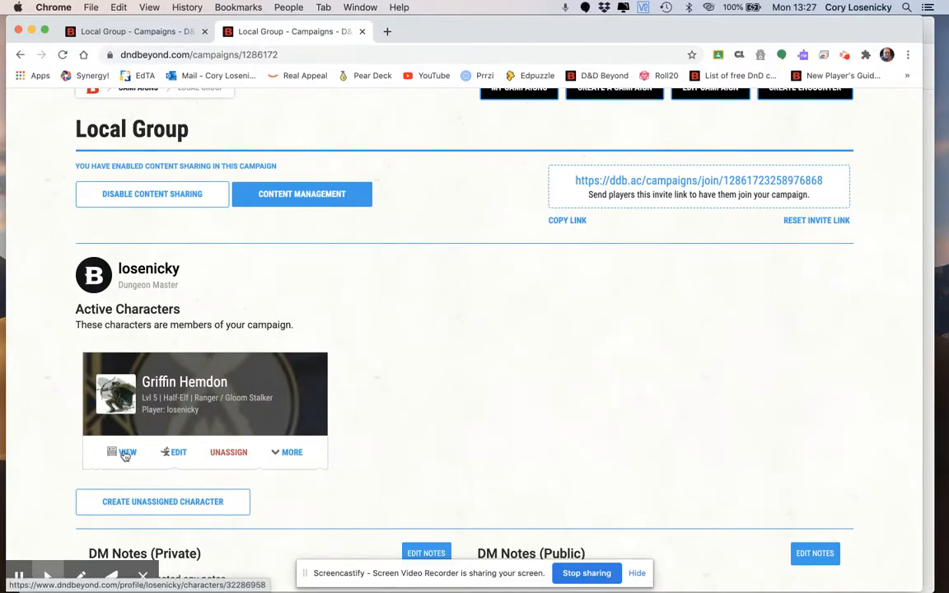
click(125, 451)
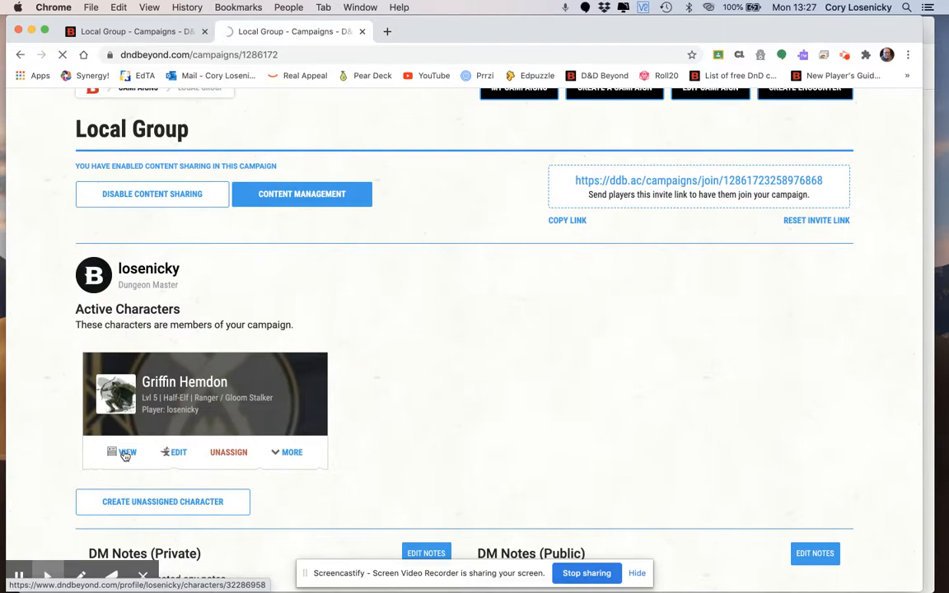
click(129, 452)
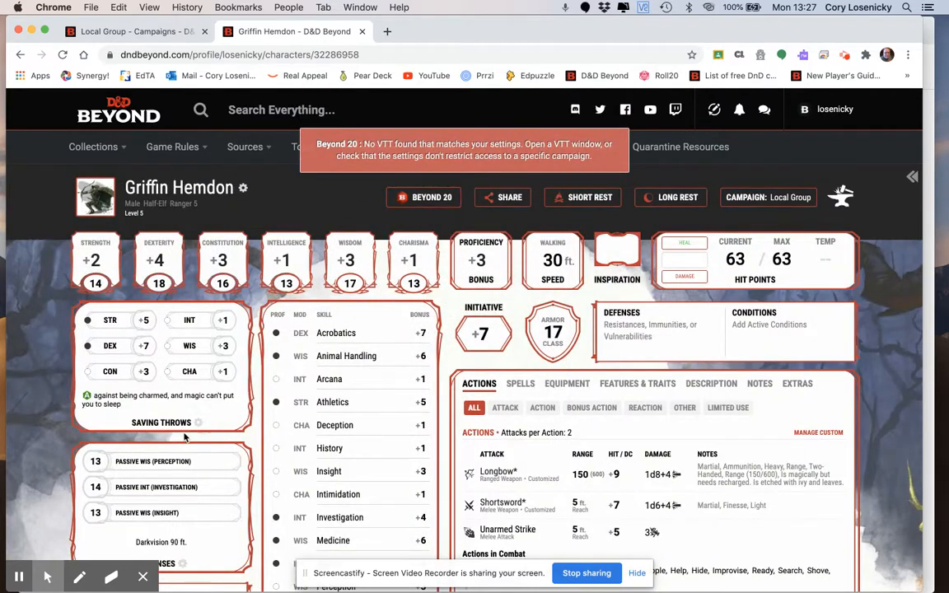
mouse_move(205, 473)
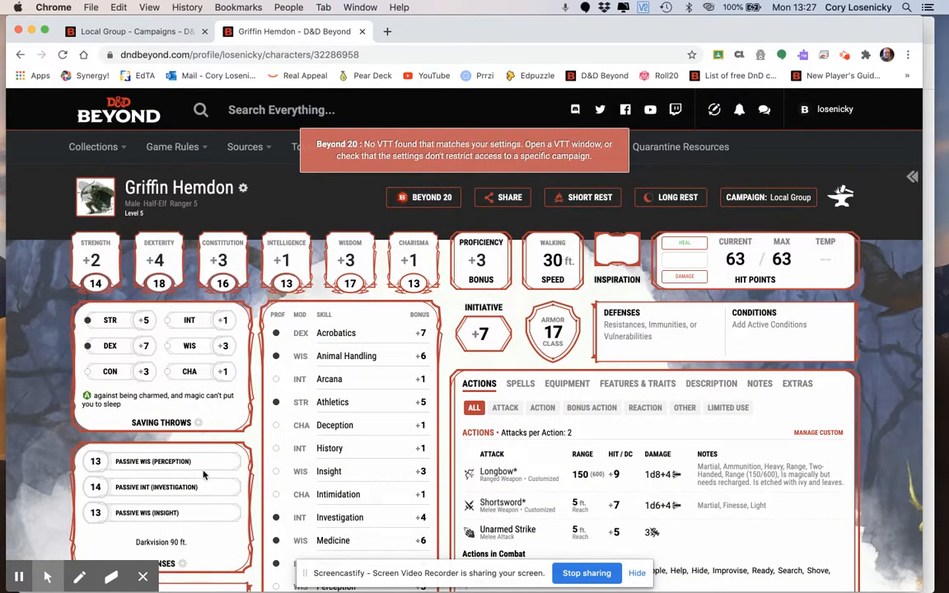
scroll(down, 3)
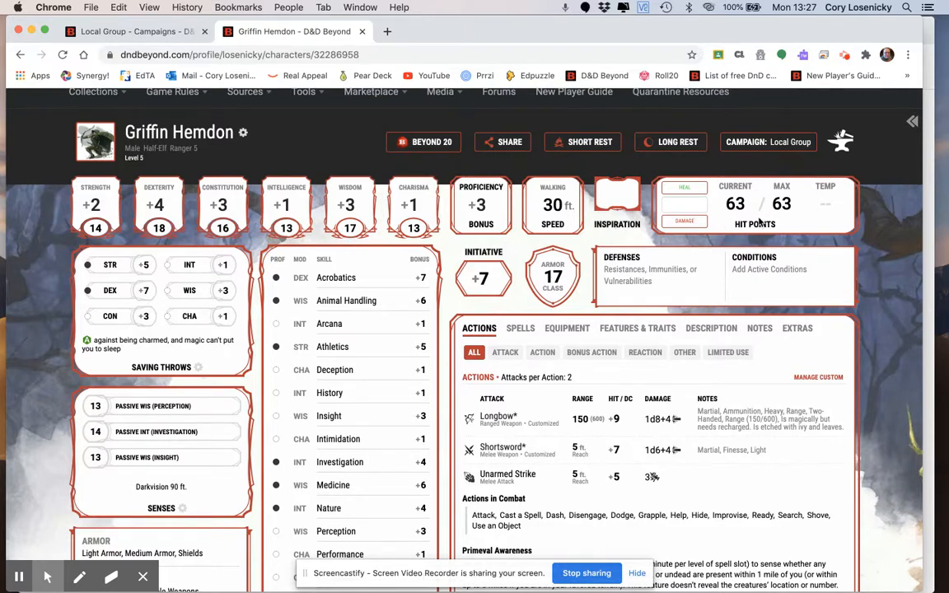
scroll(down, 3)
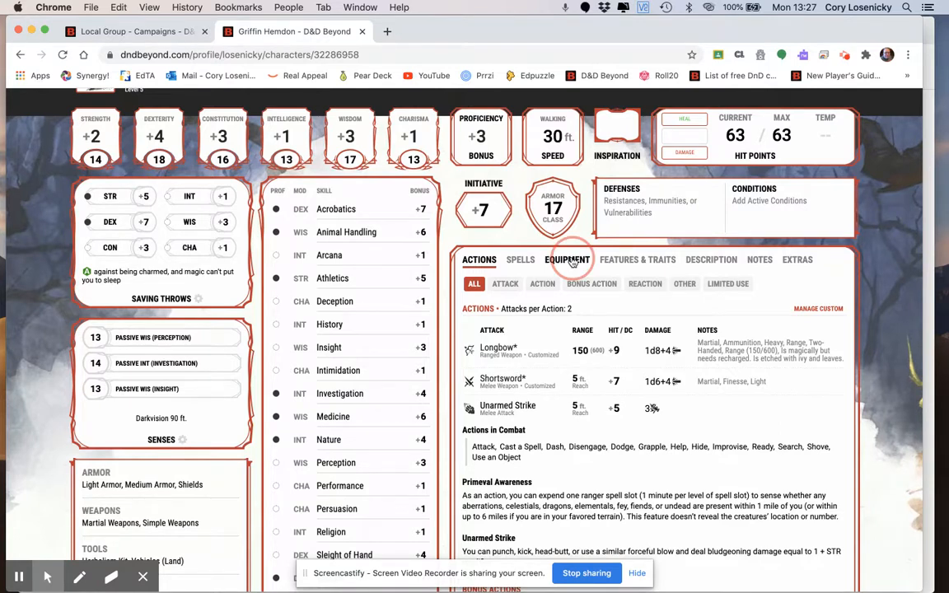
Step: Review Griffin Hemdon's Equipment inventory on the character sheet
click(567, 260)
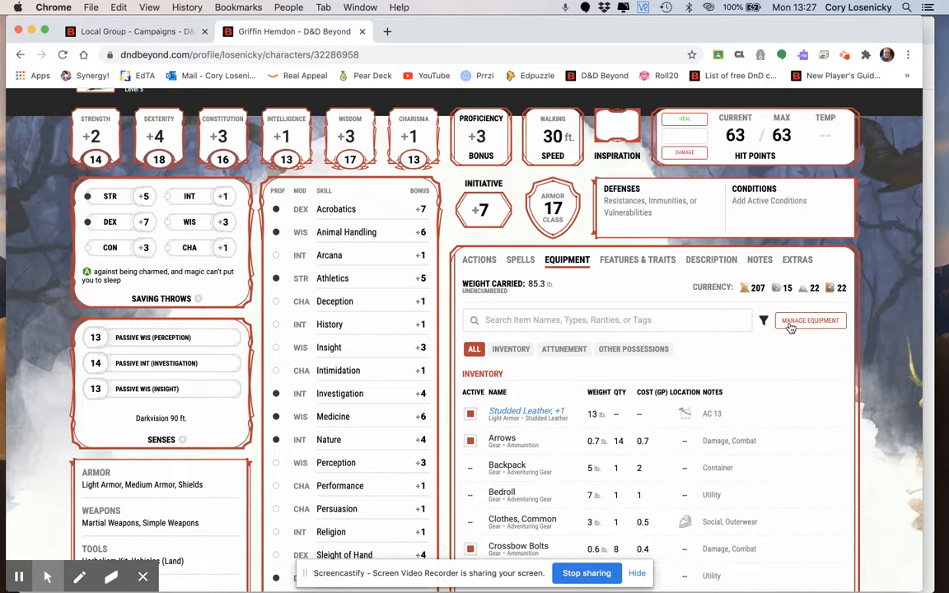
click(810, 320)
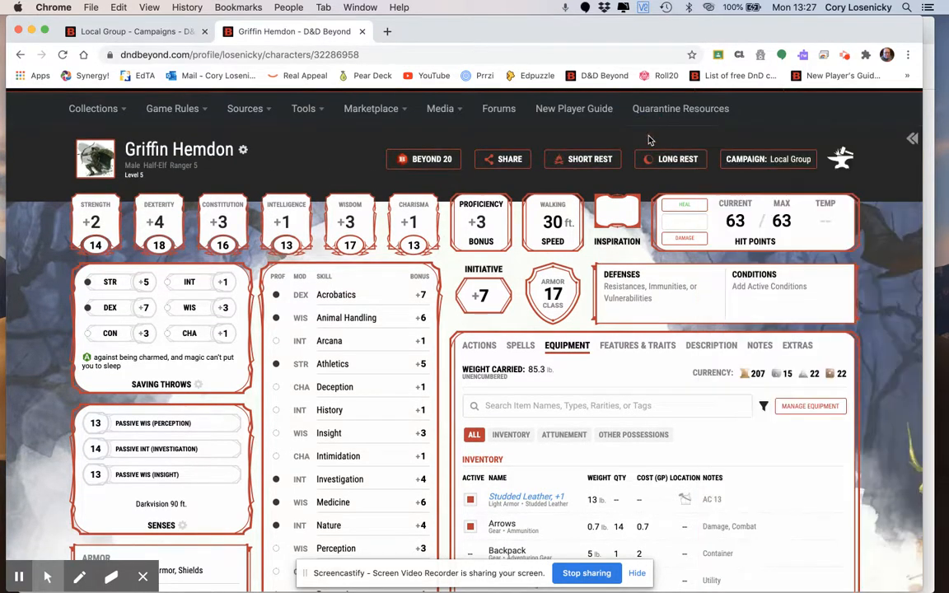
scroll(down, 3)
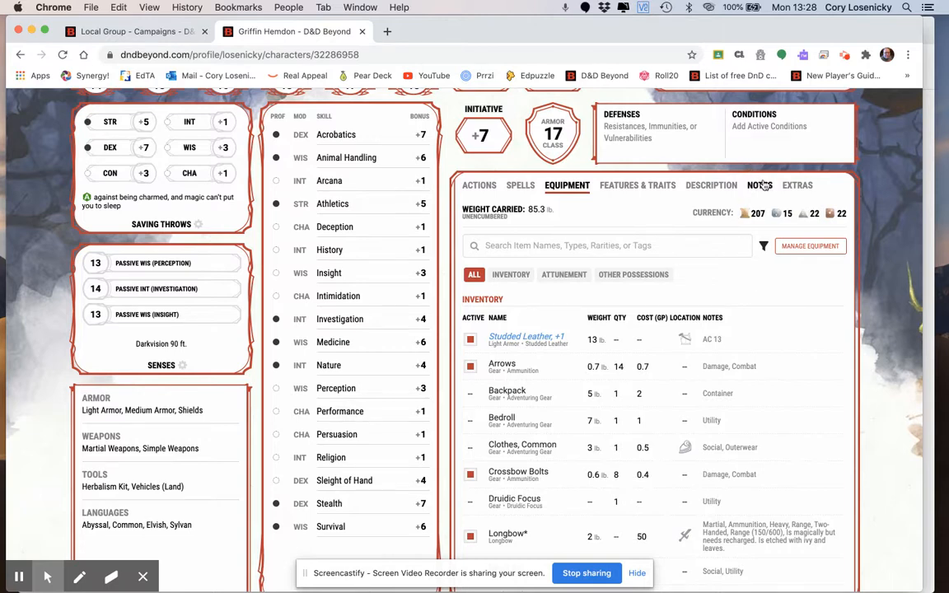
Step: Read Griffin Hemdon's Notes with his enemies and family backstory
click(758, 184)
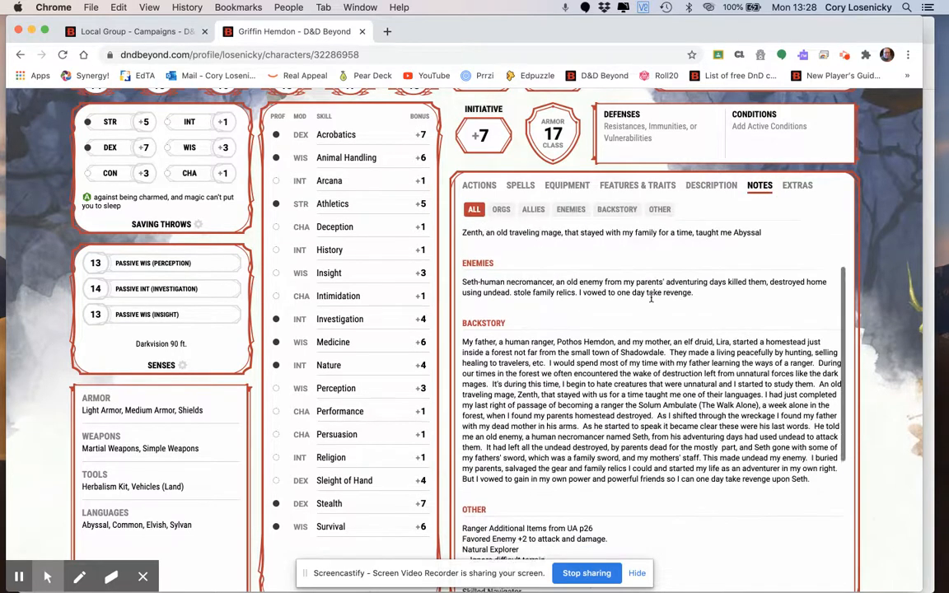
scroll(down, 3)
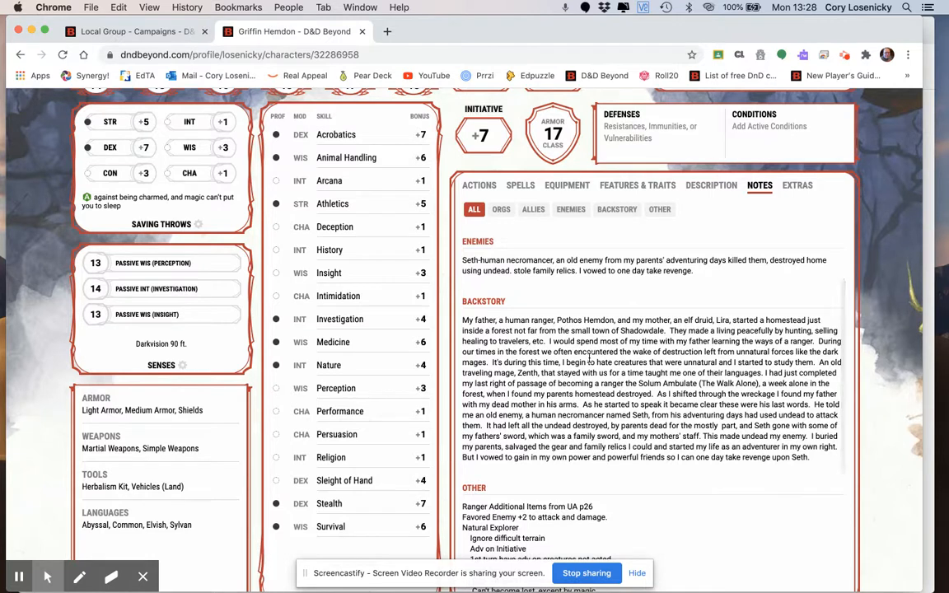